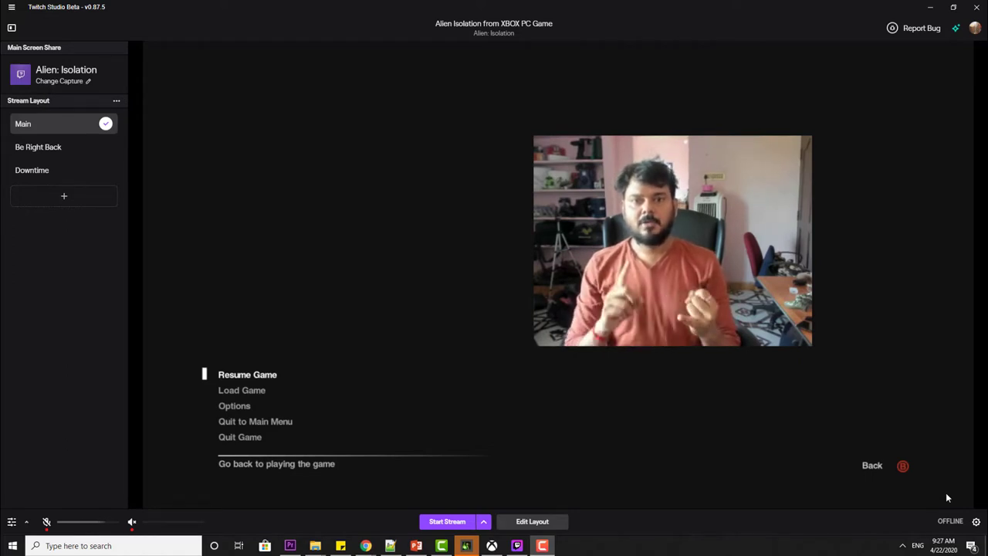
mouse_move(766, 351)
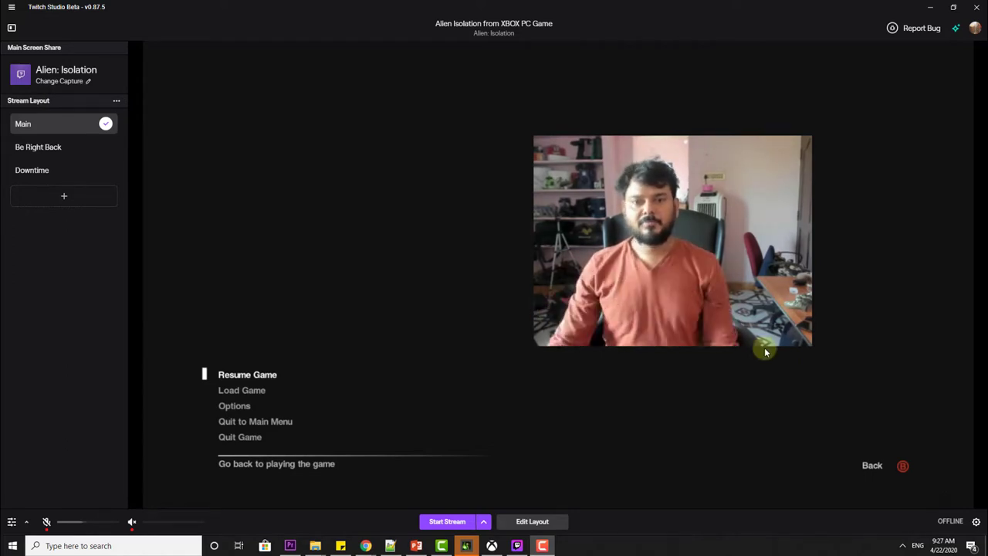
mouse_move(631, 378)
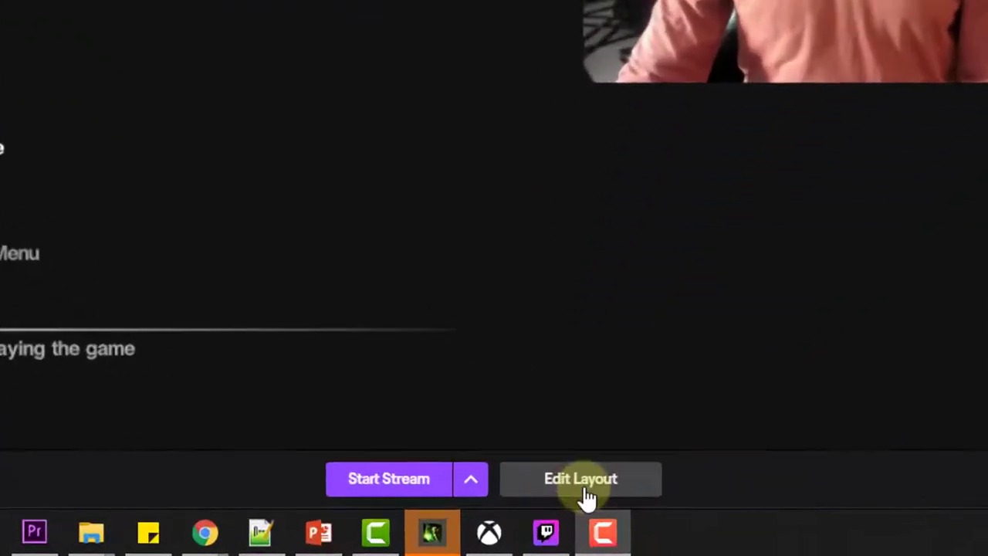
Step: Enter the Main layout editor and switch to the crop tool
left_click(580, 479)
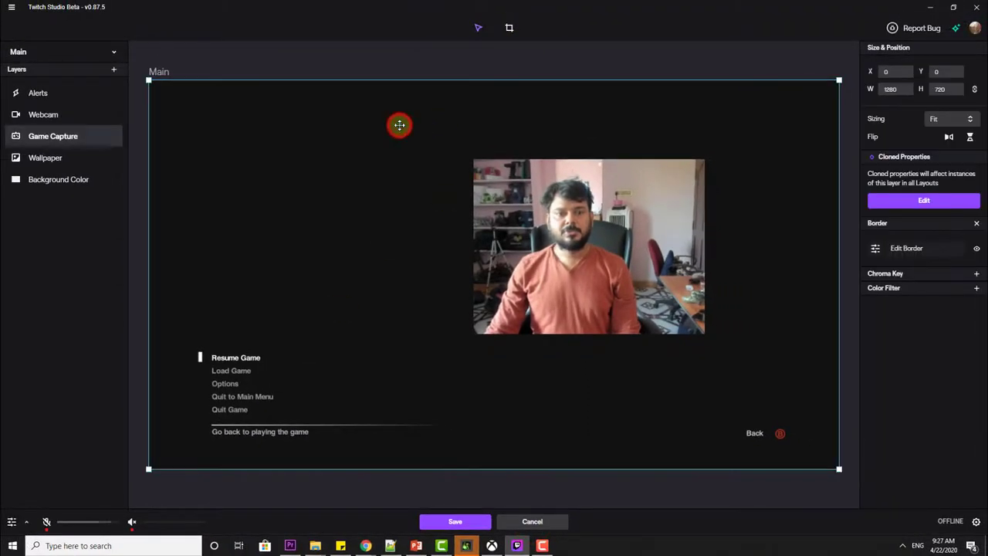
left_click(509, 28)
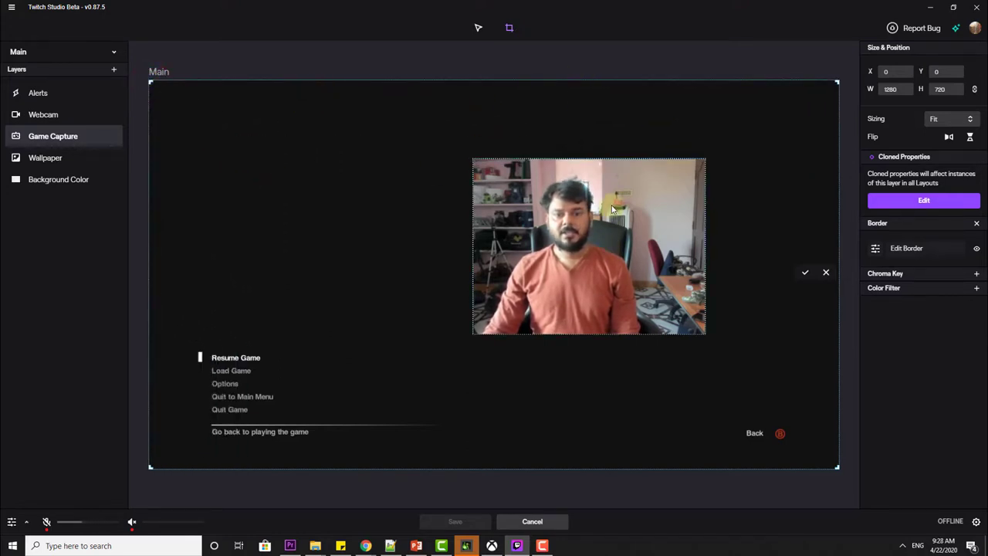
mouse_move(672, 282)
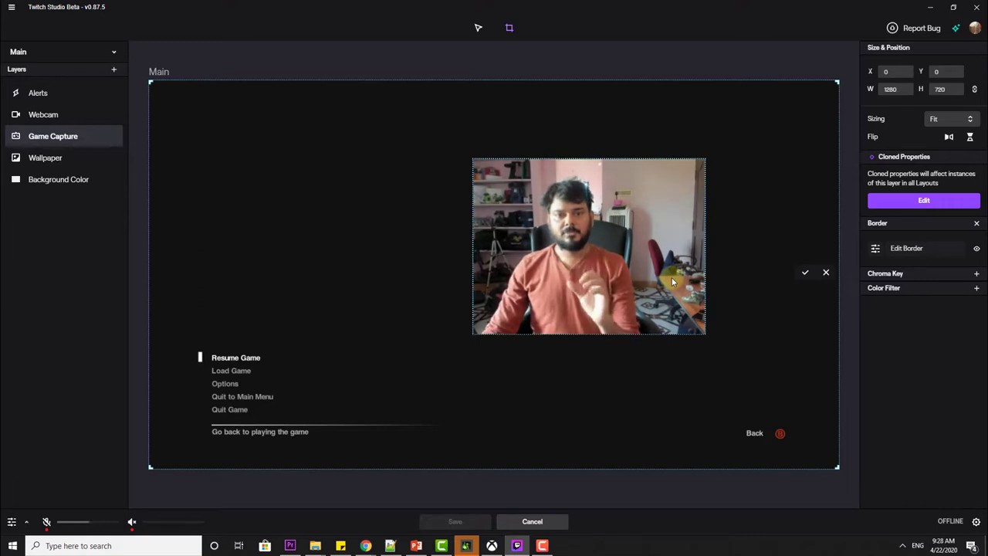
Step: Crop the Webcam layer to a narrower frame and save the Main layout
left_click(43, 114)
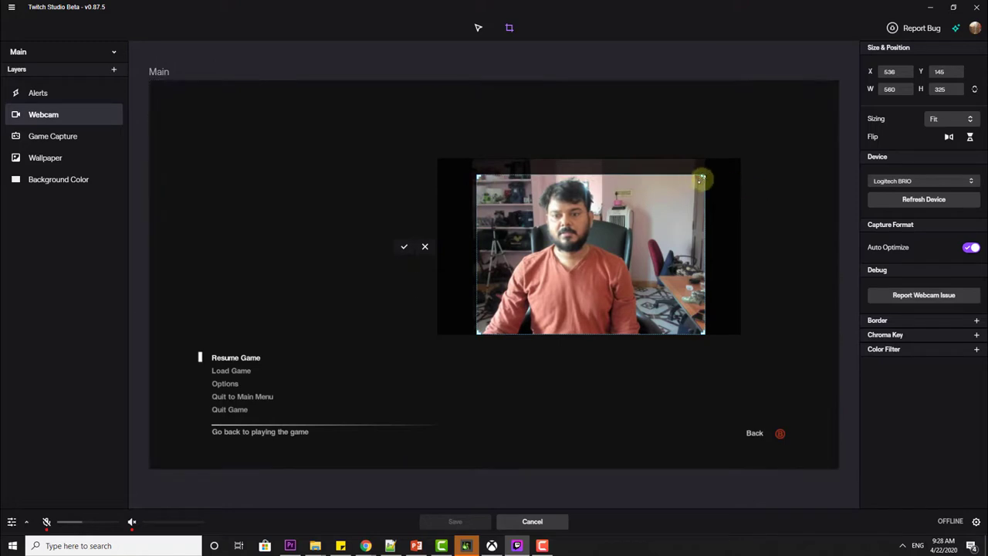
left_click_drag(701, 180, 649, 176)
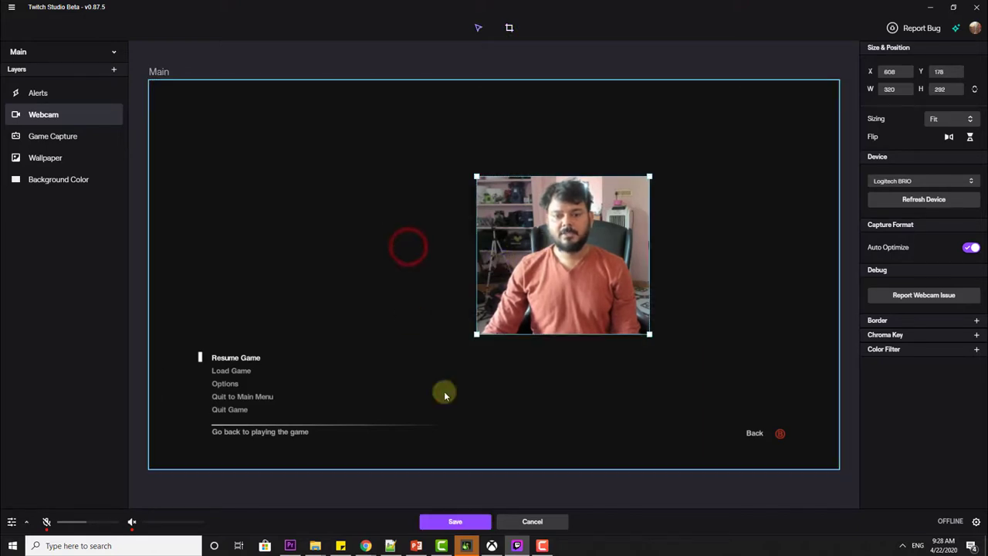
left_click(455, 521)
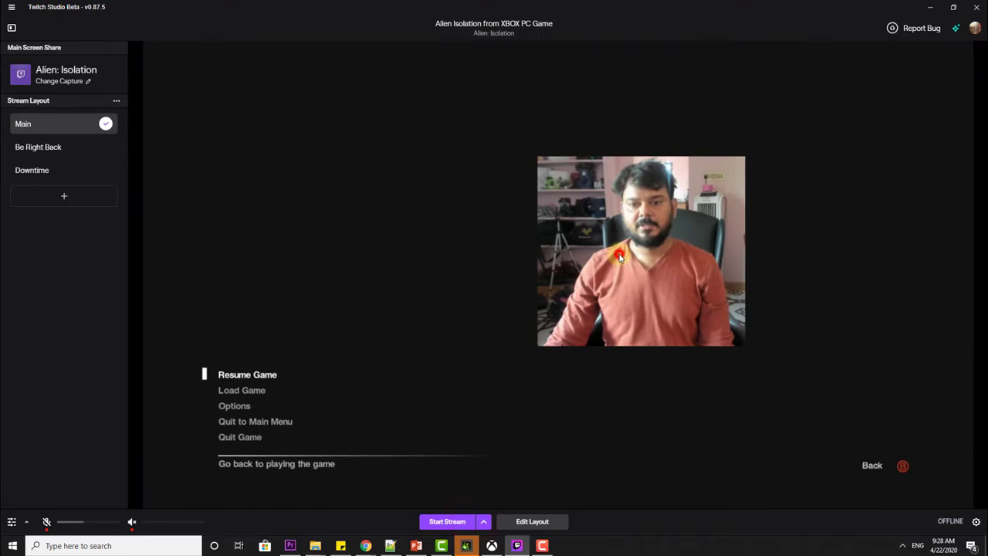